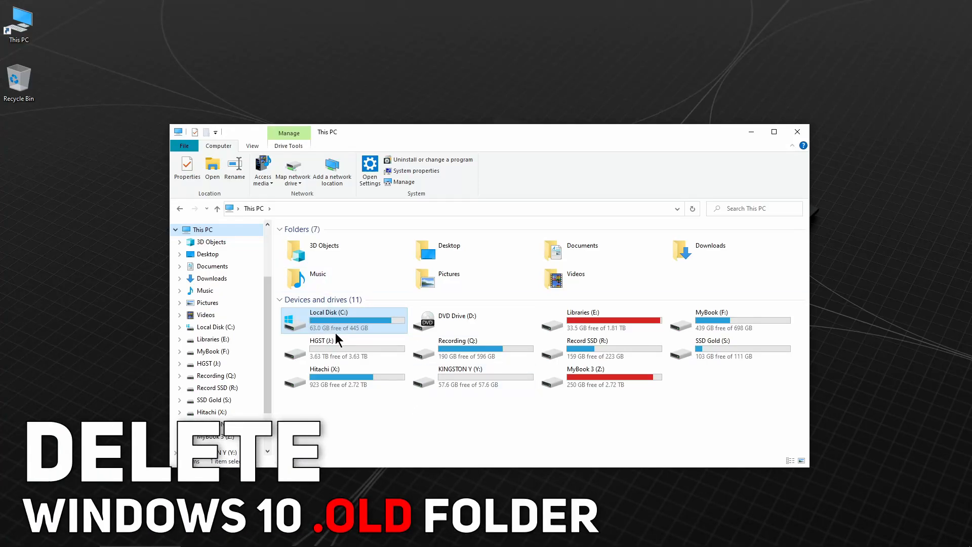
pyautogui.moveTo(341, 327)
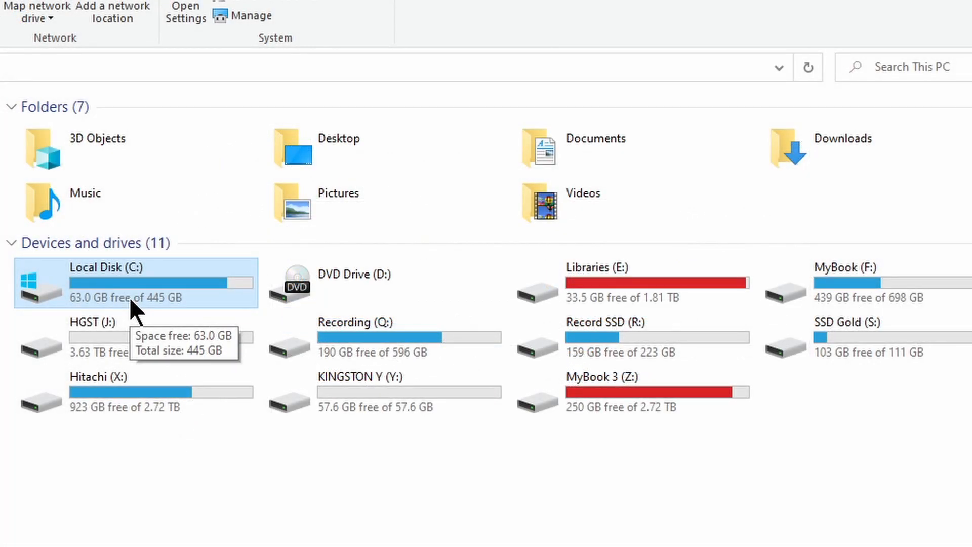
# Step: Check the Windows.old folder's properties on Local Disk (C:), showing about 36.8 GB used
pyautogui.doubleClick(135, 282)
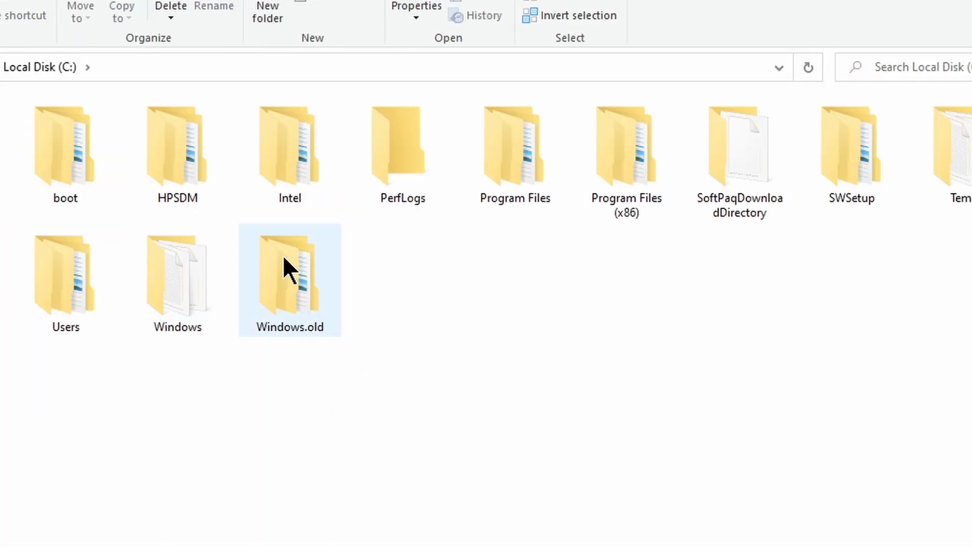
pyautogui.rightClick(289, 280)
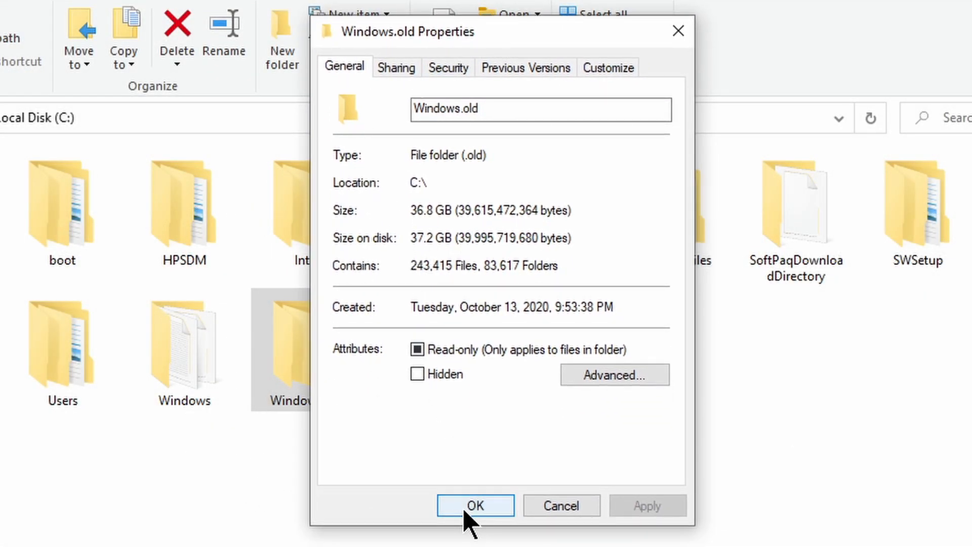
pyautogui.click(475, 506)
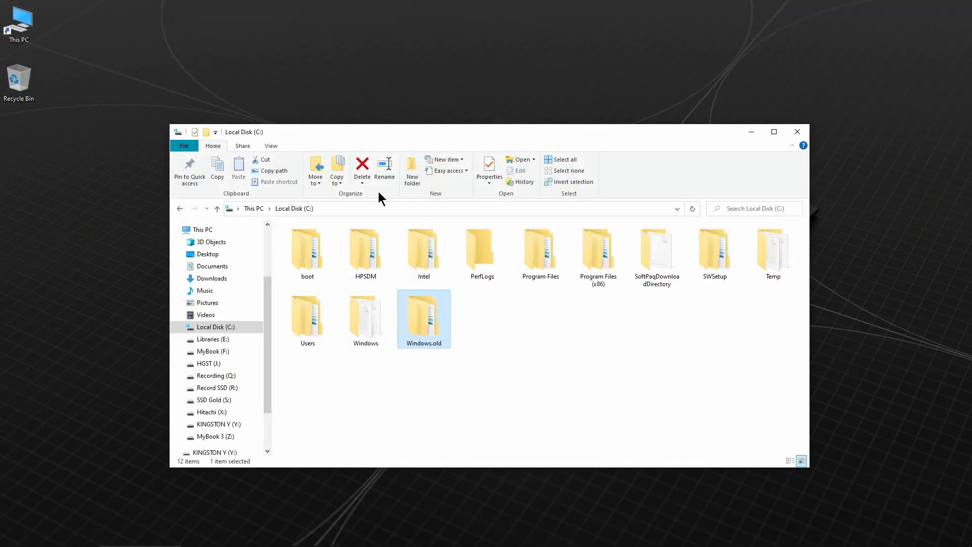
# Step: Attempt to delete Windows.old and cancel when administrator permission is refused
pyautogui.click(362, 167)
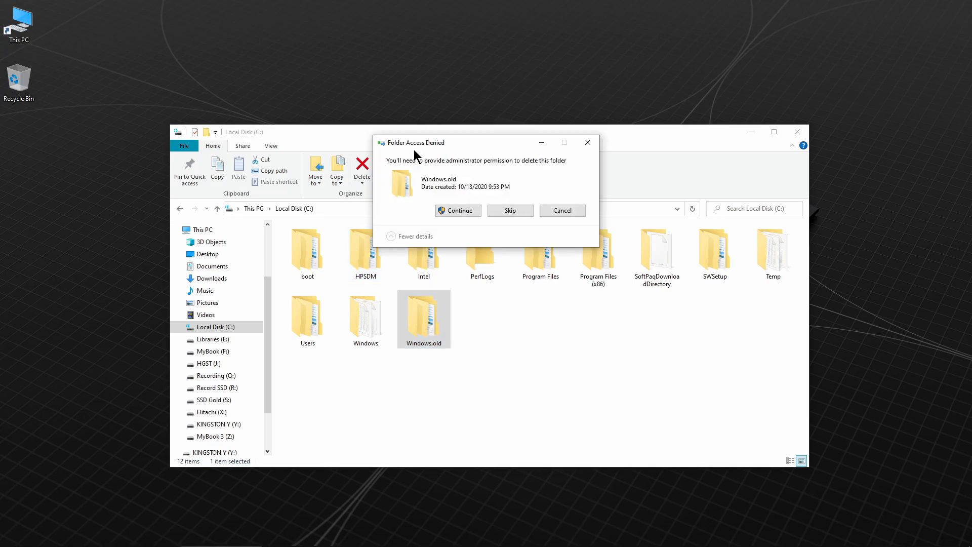
pyautogui.click(562, 211)
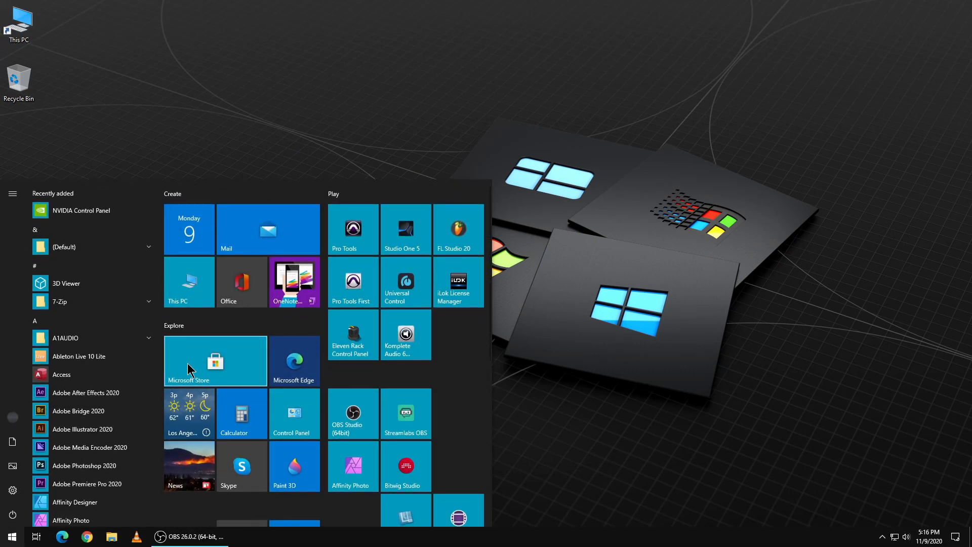
# Step: Search Start for 'disk cleanup' and launch Disk Cleanup for drive C:
pyautogui.write('disk Cleanup')
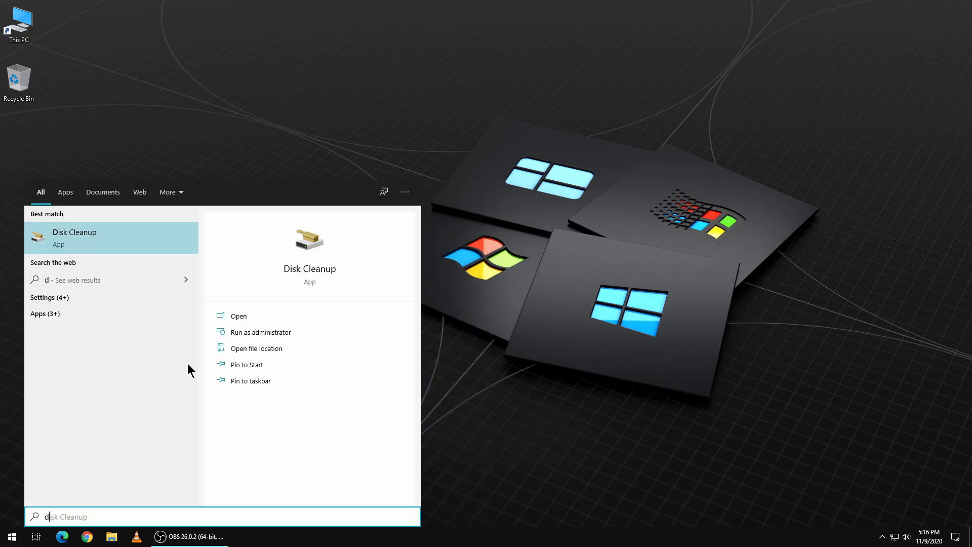
pyautogui.write('isk')
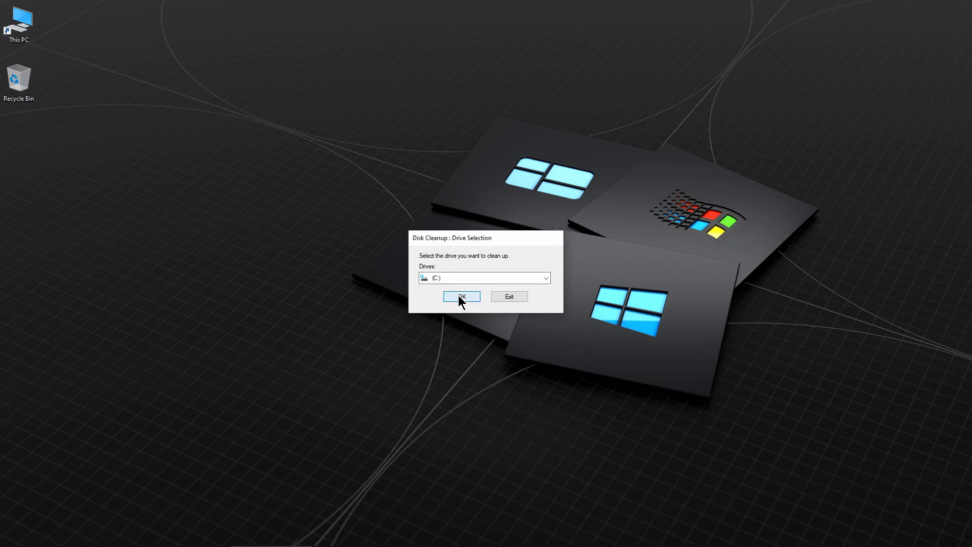
# Step: Confirm drive C: and rescan it with Clean up system files
pyautogui.click(462, 297)
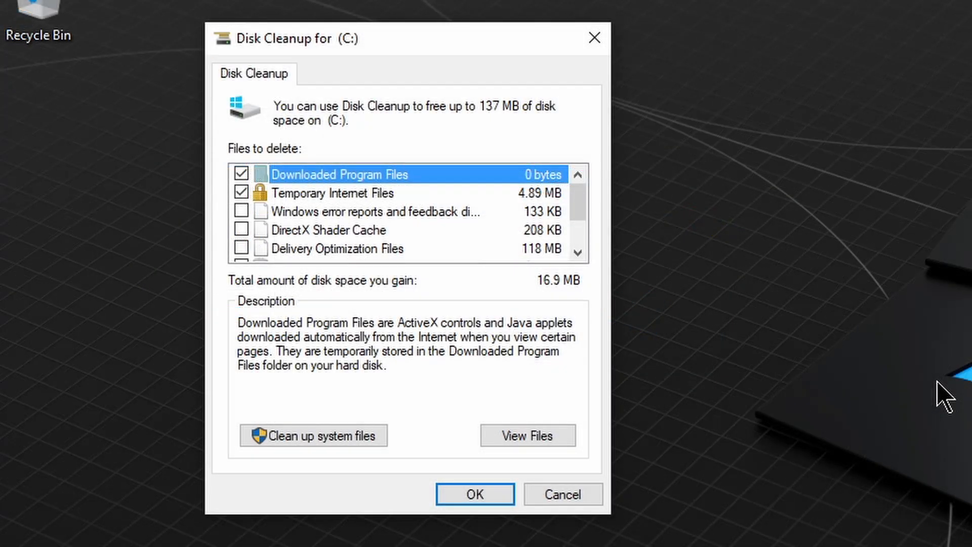
pyautogui.moveTo(172, 348)
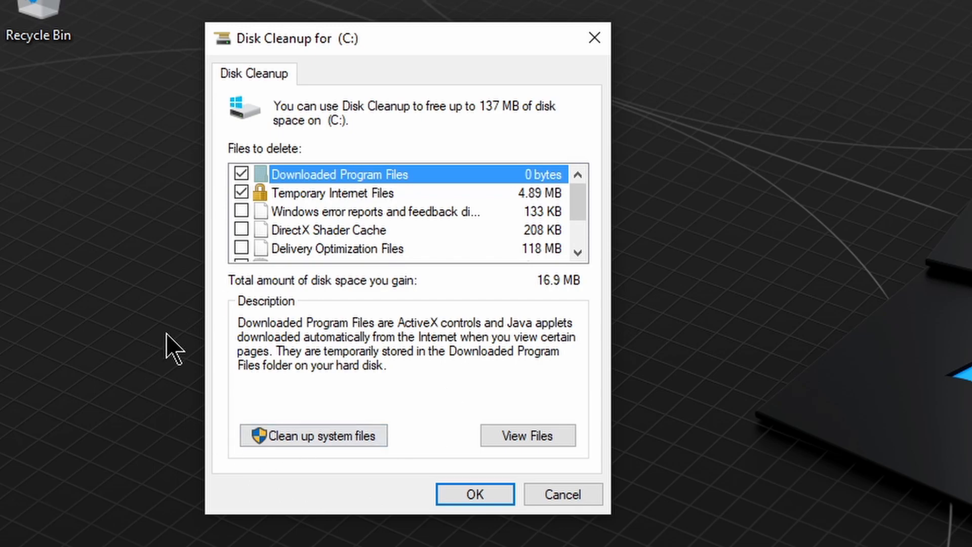
pyautogui.click(313, 436)
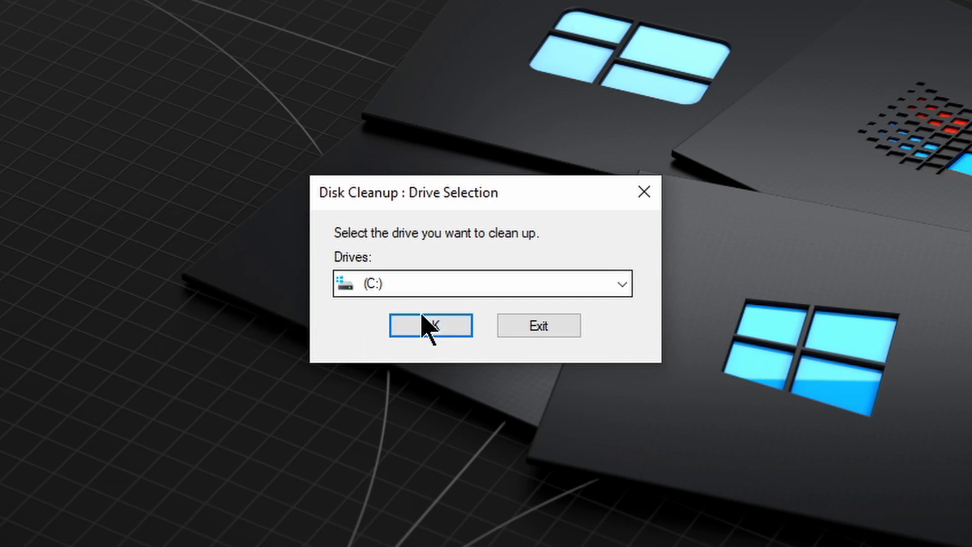
# Step: Run the system-file scan on C: and tick Windows upgrade log files for deletion
pyautogui.click(430, 326)
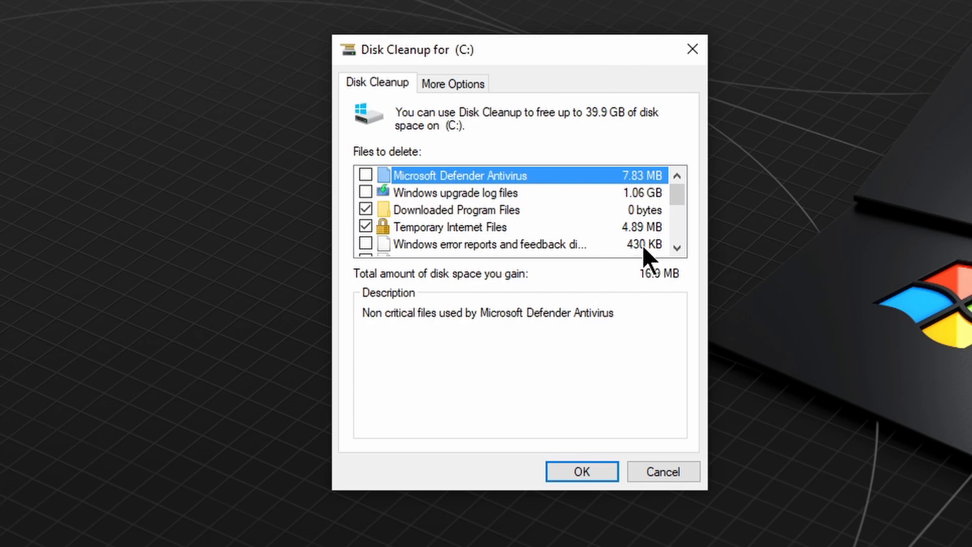
pyautogui.moveTo(442, 198)
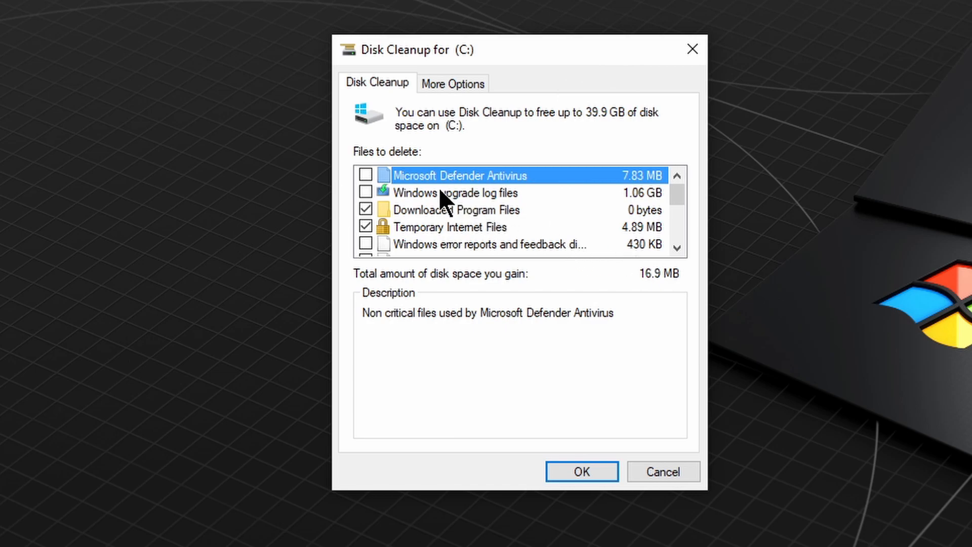
pyautogui.click(455, 193)
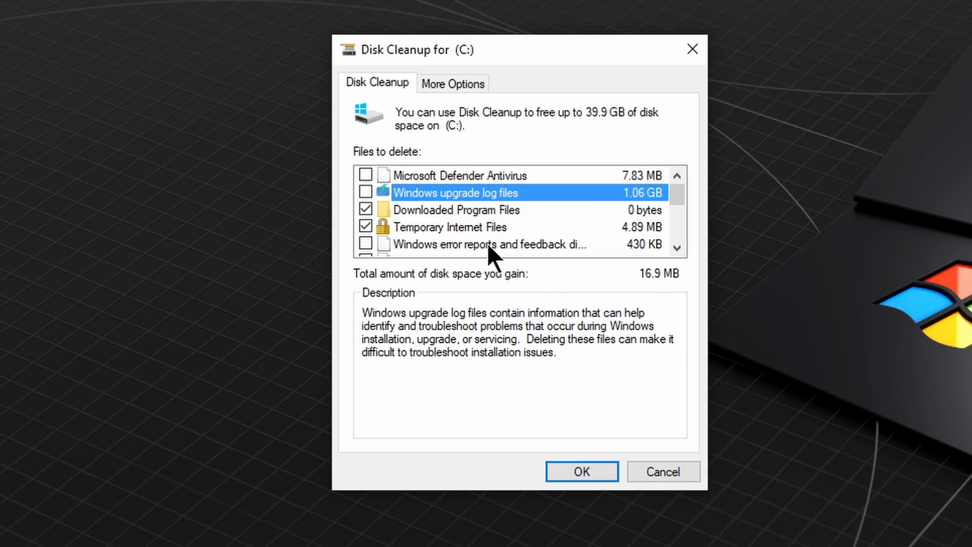
pyautogui.click(366, 193)
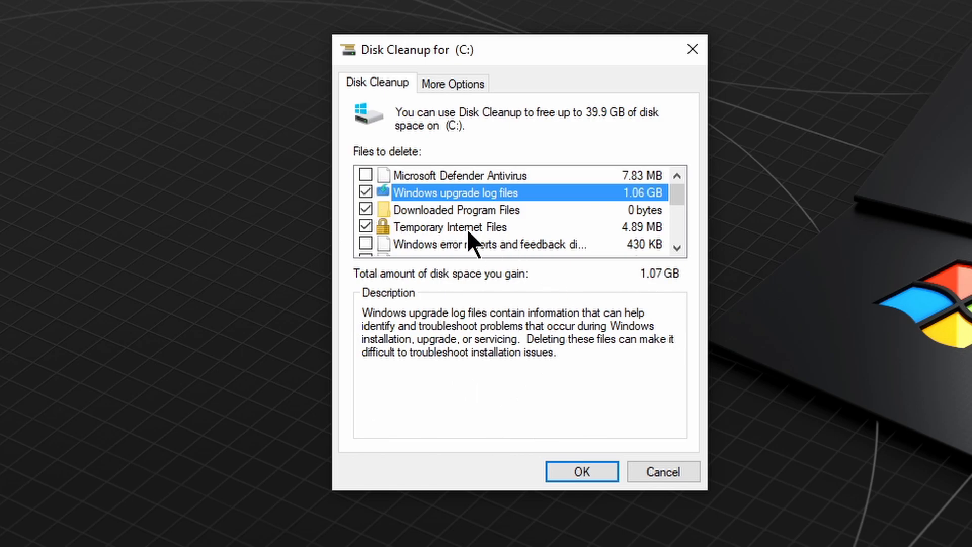
# Step: Tick Previous Windows installation(s), bringing the total to 39.8 GB, and start the cleanup
pyautogui.scroll(-3)
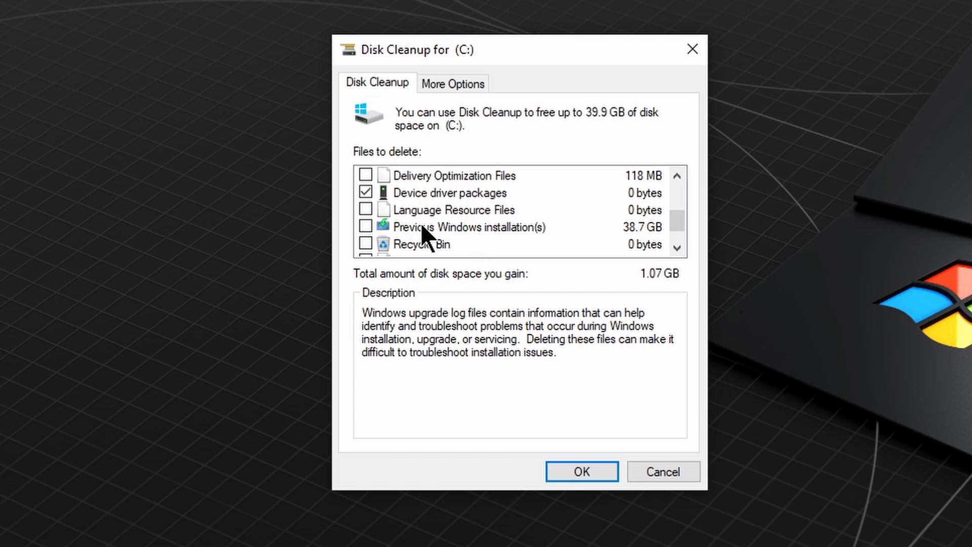
pyautogui.click(468, 226)
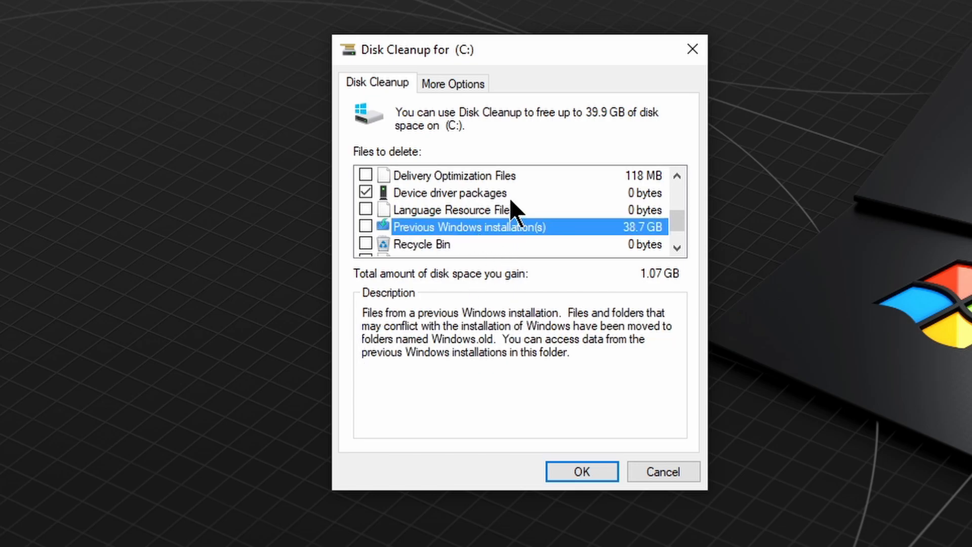
pyautogui.moveTo(603, 246)
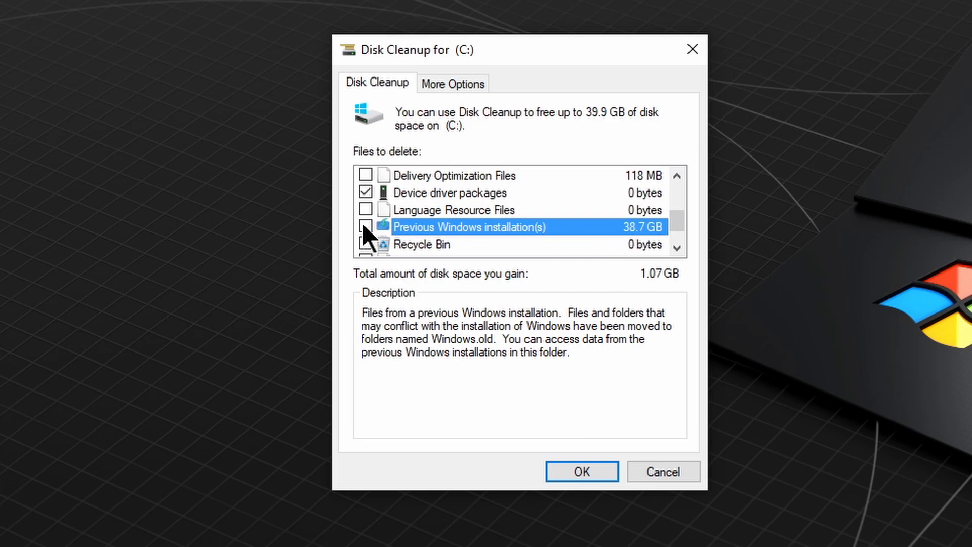
pyautogui.click(365, 227)
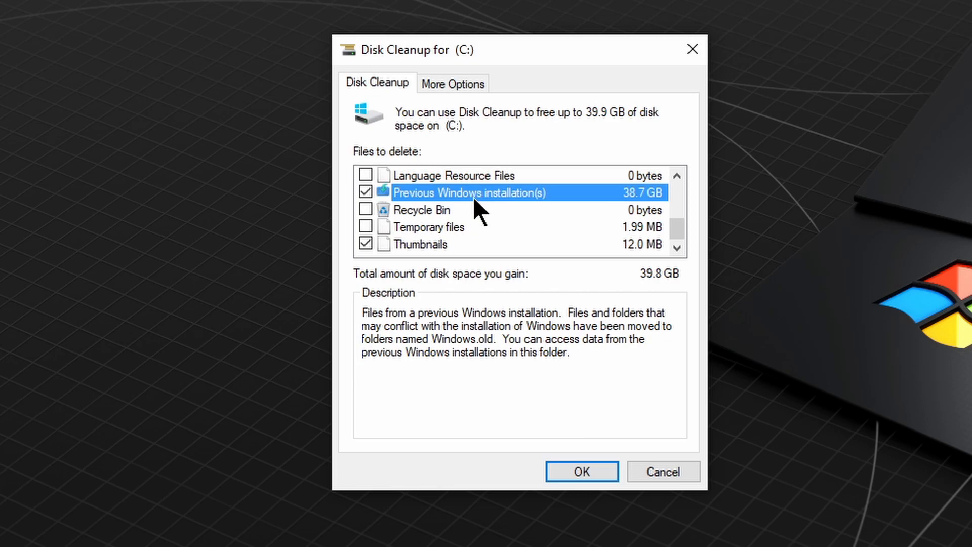
pyautogui.click(580, 471)
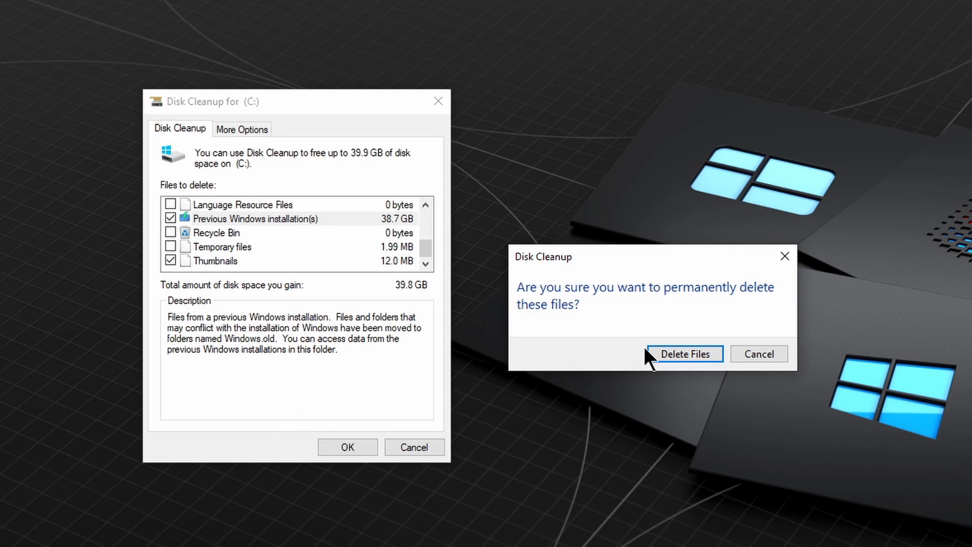
# Step: Confirm permanent deletion and accept losing the ability to restore the old Windows
pyautogui.click(684, 353)
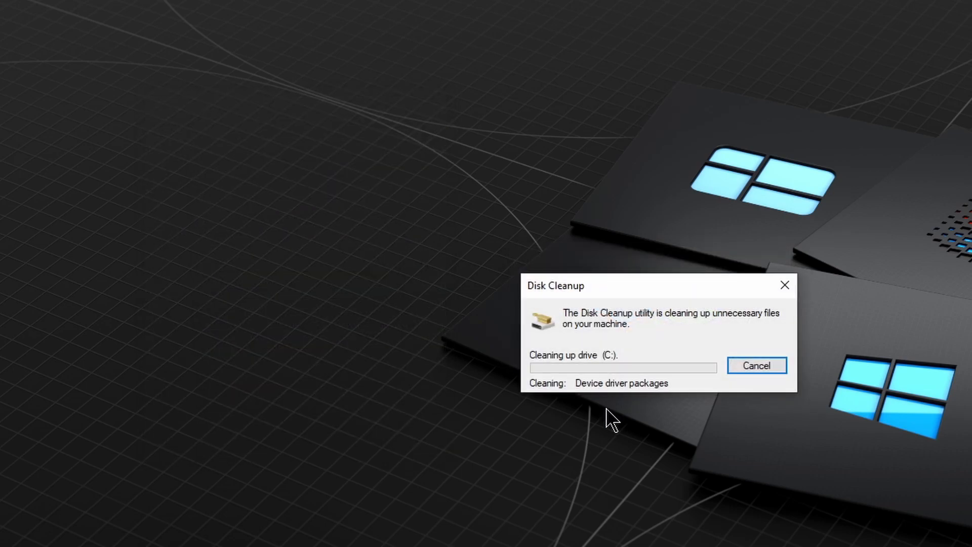
pyautogui.moveTo(608, 442)
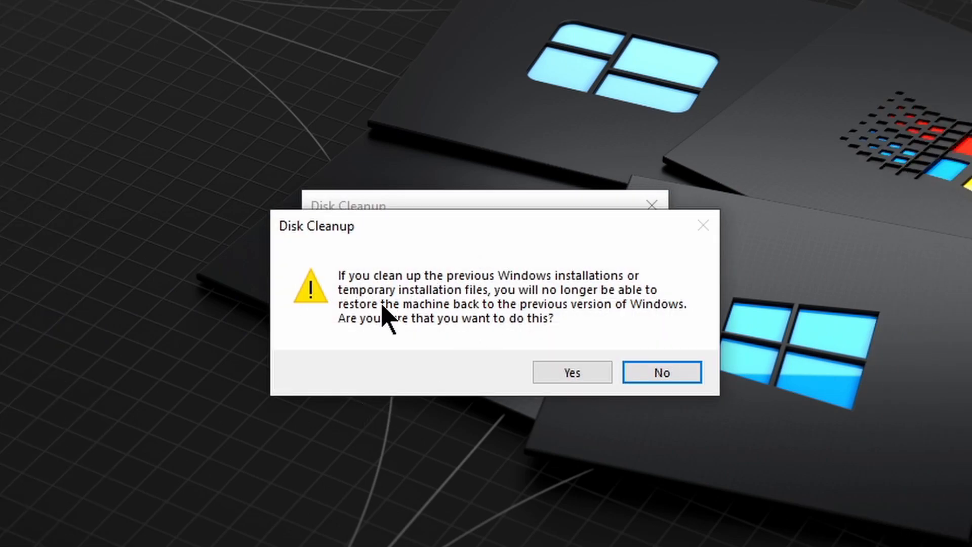
pyautogui.moveTo(409, 313)
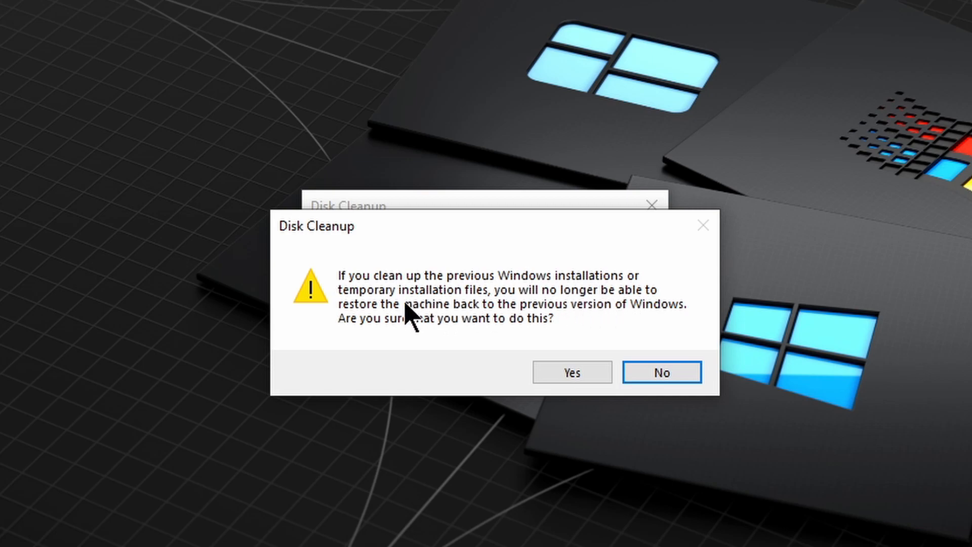
pyautogui.moveTo(529, 336)
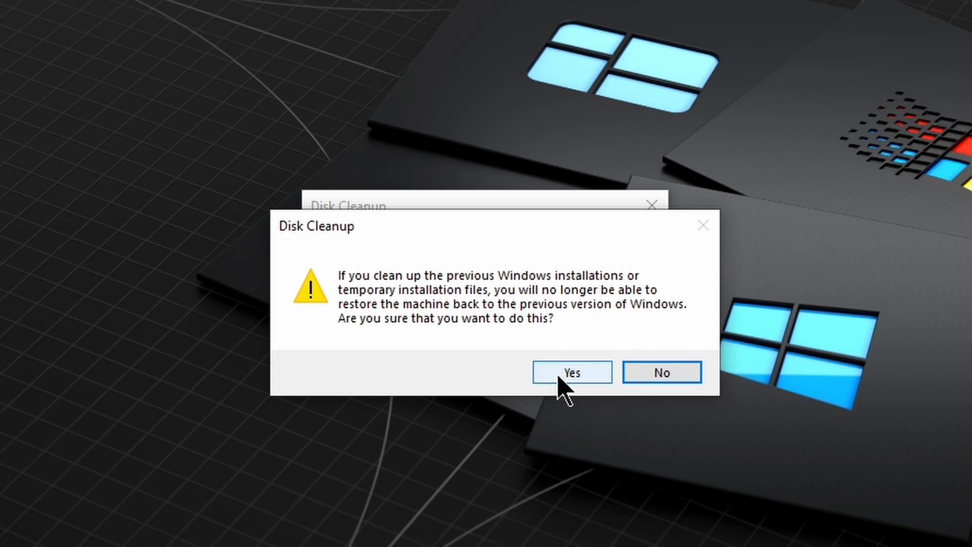
pyautogui.click(571, 372)
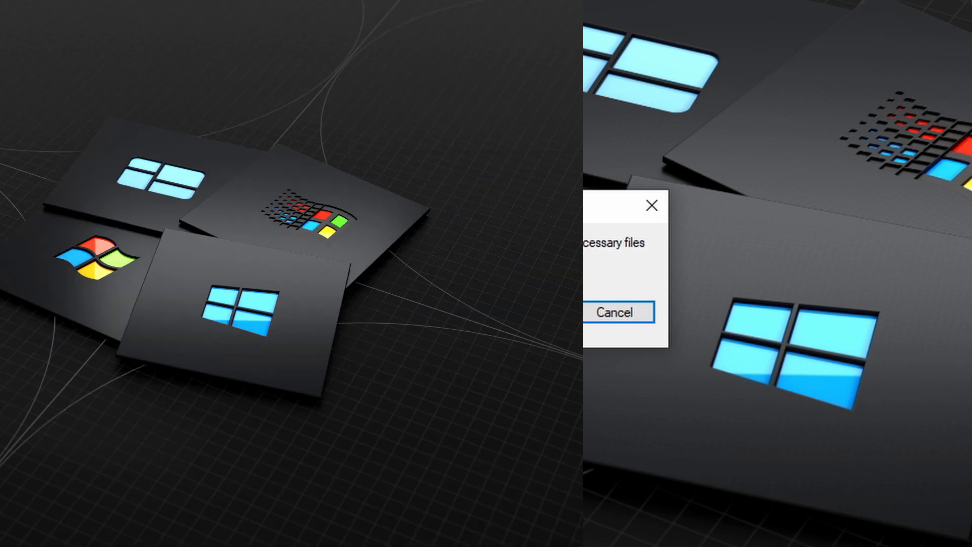
# Step: View This PC, where Local Disk (C:) now shows 94.5 GB free of 445 GB
pyautogui.click(614, 313)
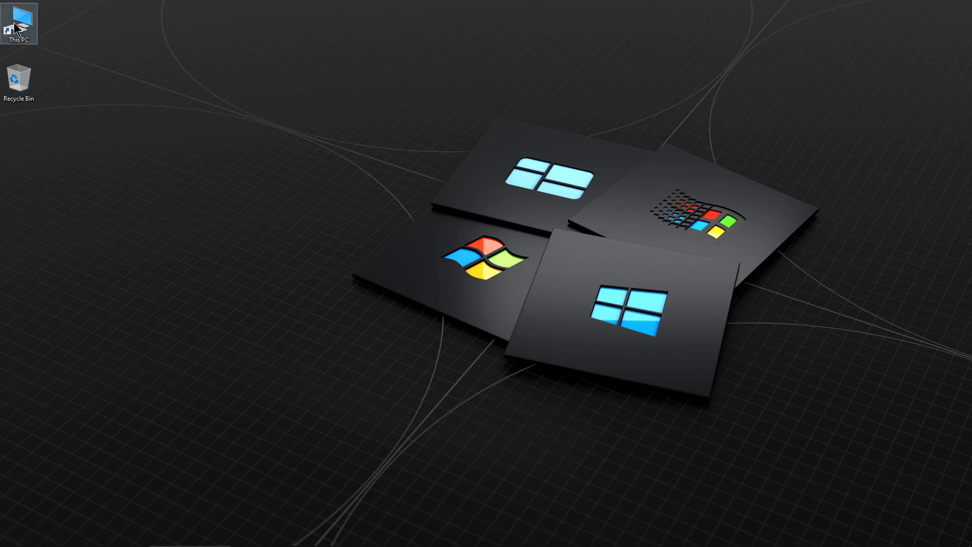
pyautogui.doubleClick(19, 23)
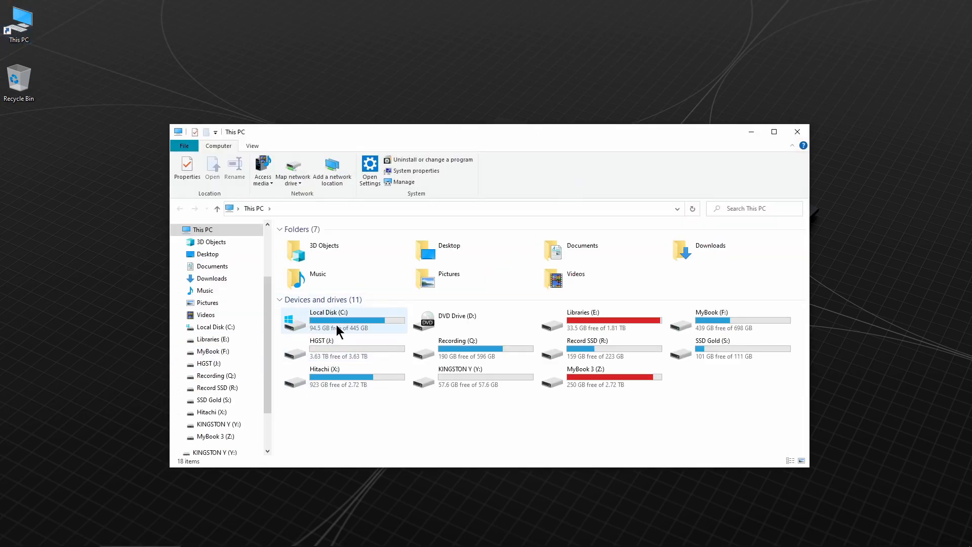
pyautogui.moveTo(341, 332)
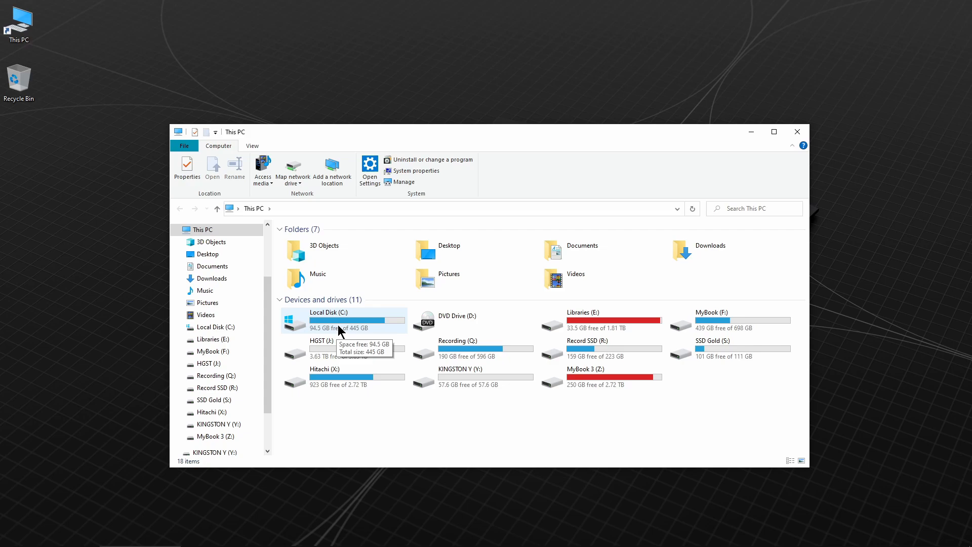